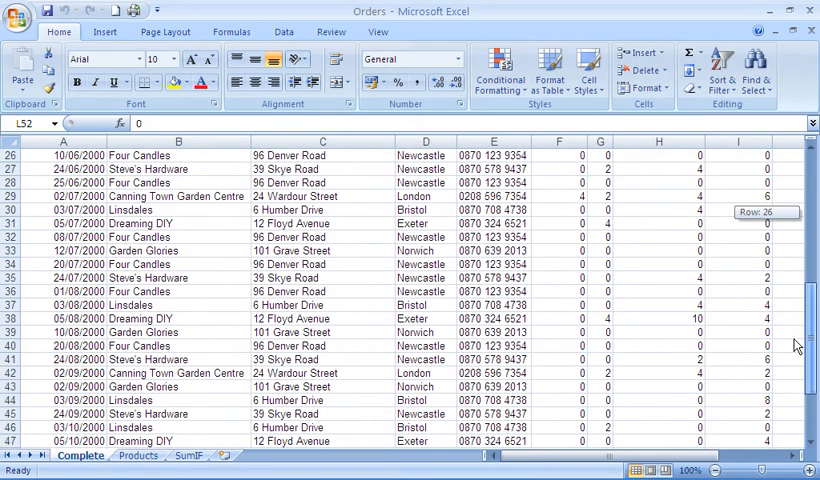
Freeze the Orders sheet's header row using Freeze Top Row from the View tab.
scroll(down, 3)
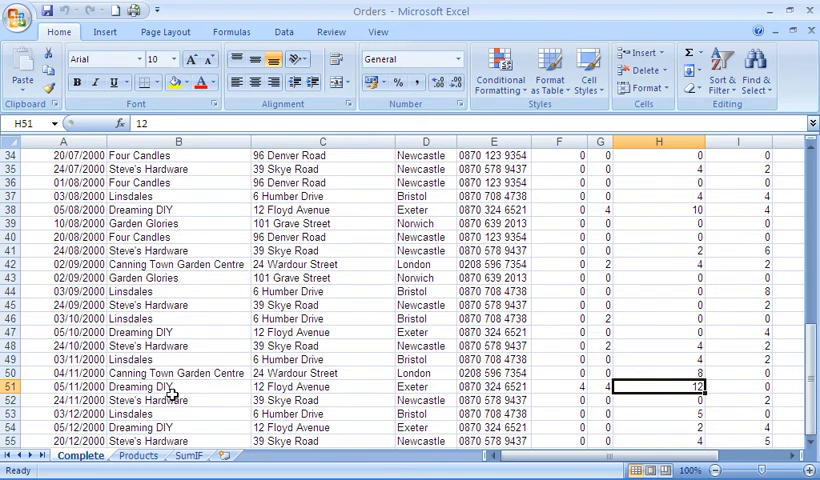
mouse_move(206, 391)
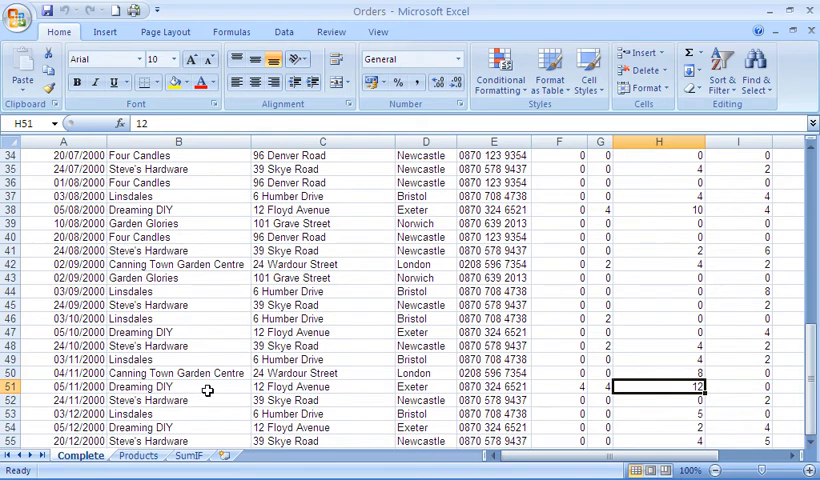
mouse_move(420, 399)
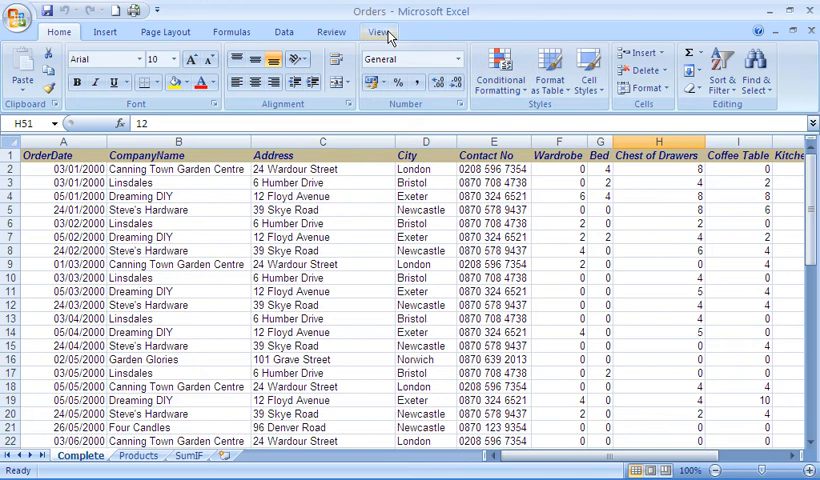
click(378, 31)
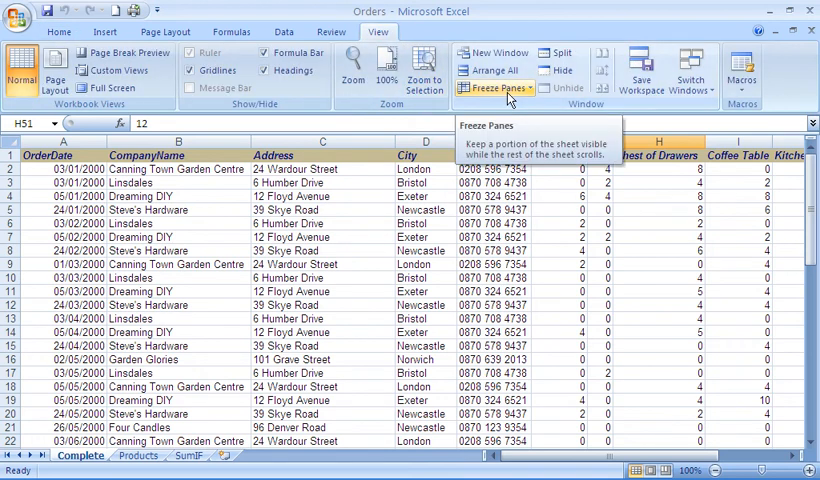
click(495, 88)
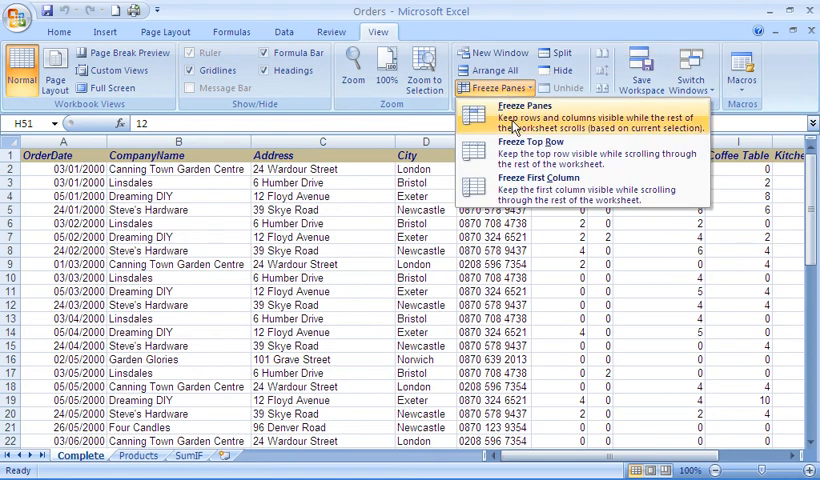
click(526, 106)
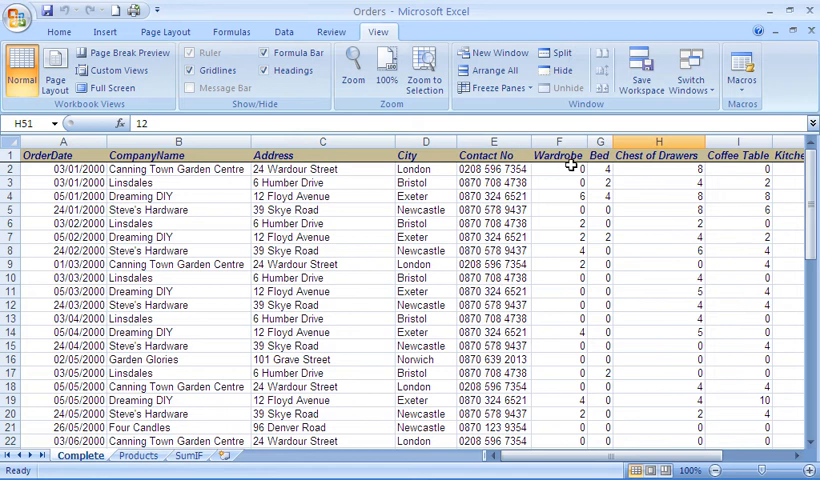
mouse_move(653, 215)
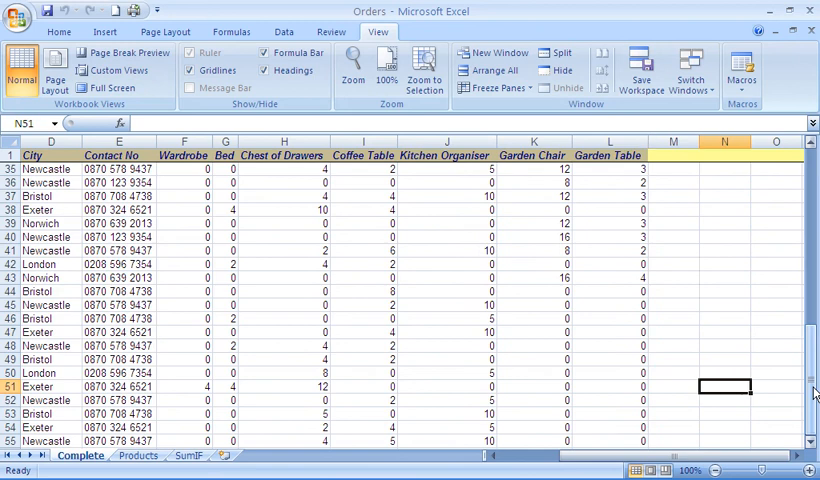
click(451, 388)
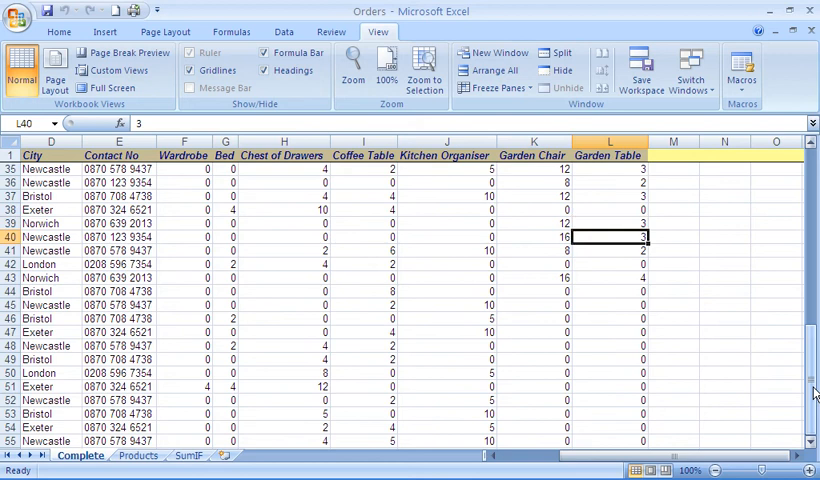
click(608, 277)
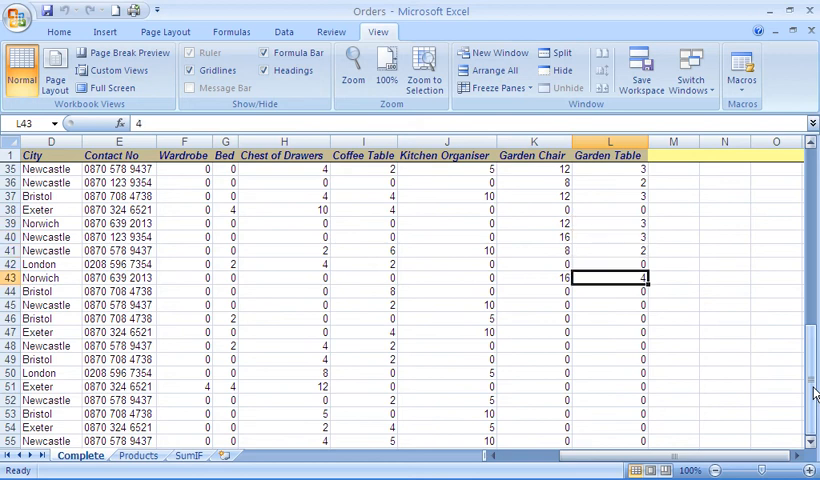
click(113, 277)
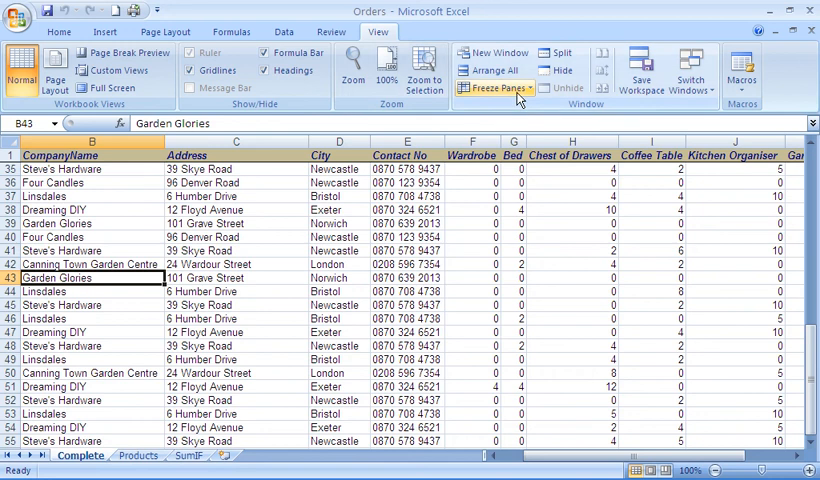
Open the Freeze Panes menu to lift the header-row freeze.
click(495, 88)
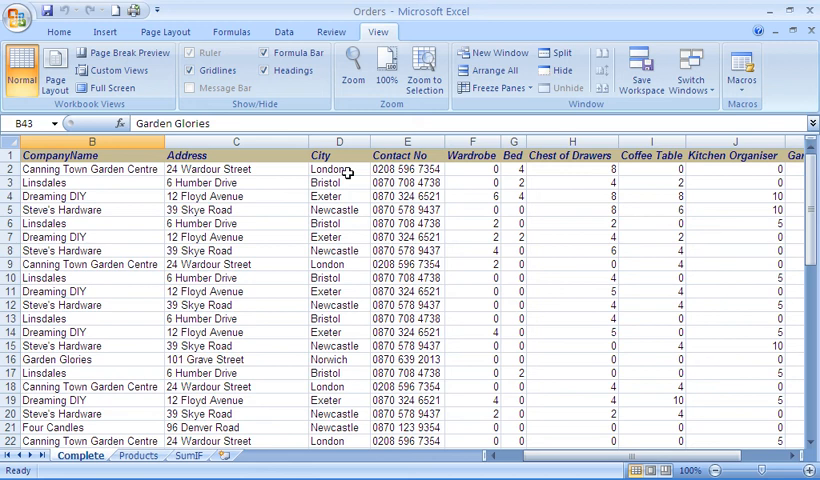
click(235, 168)
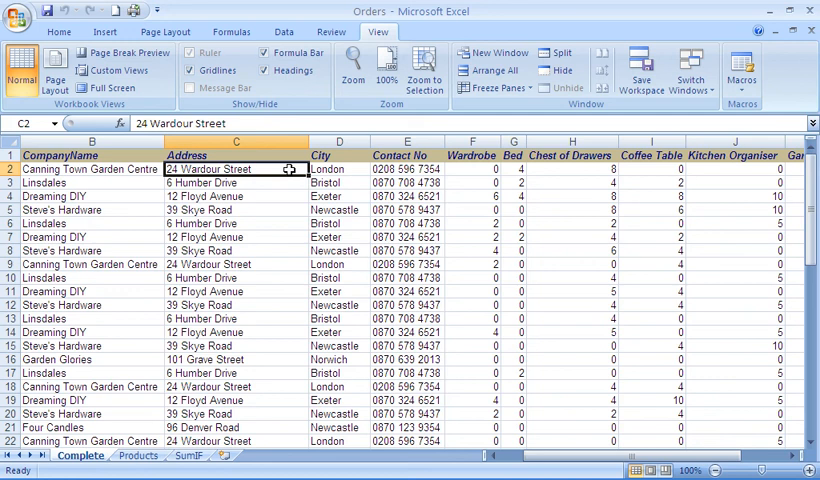
mouse_move(289, 168)
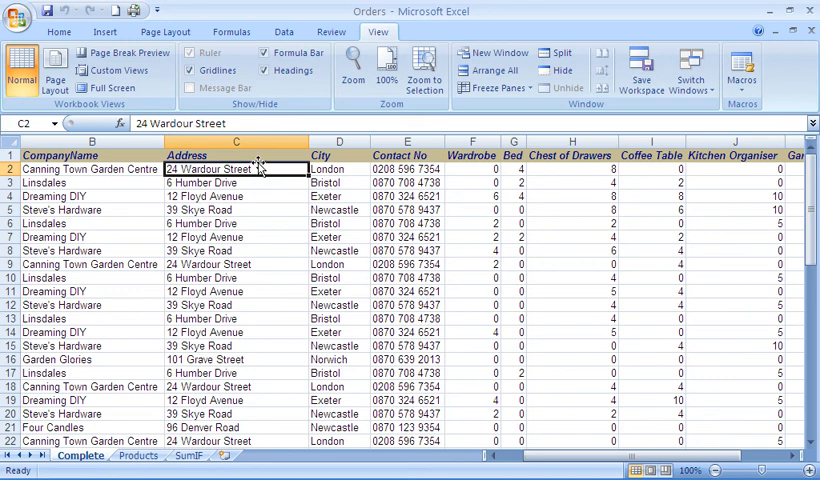
mouse_move(256, 170)
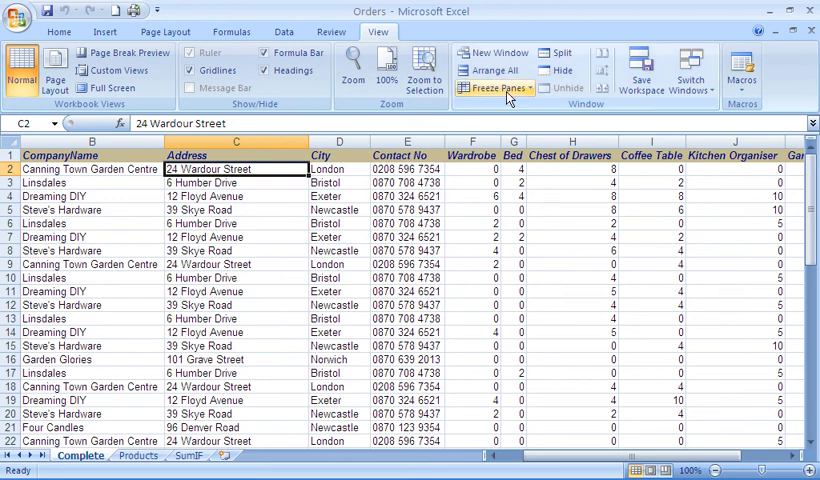
Open the Freeze Panes choices with C2 still the active cell.
click(495, 89)
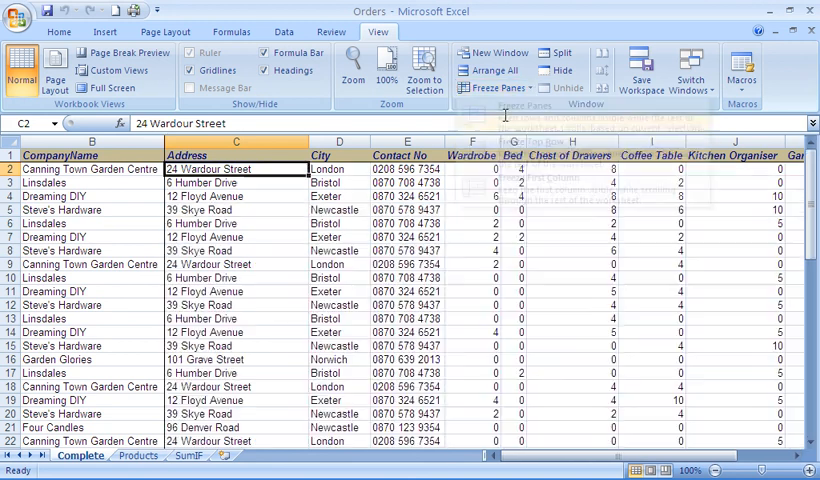
mouse_move(228, 155)
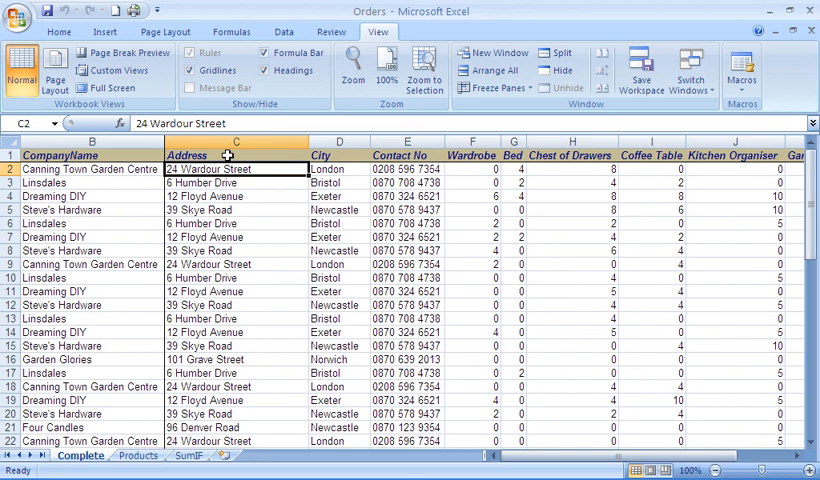
mouse_move(446, 209)
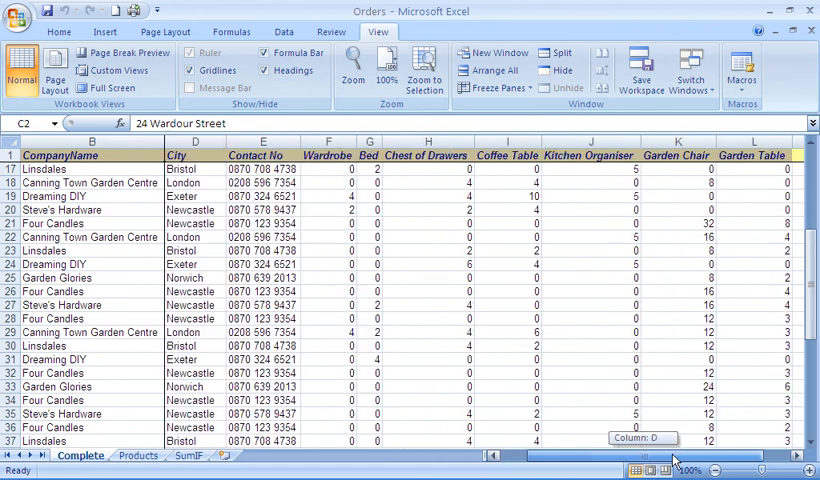
scroll(right, 3)
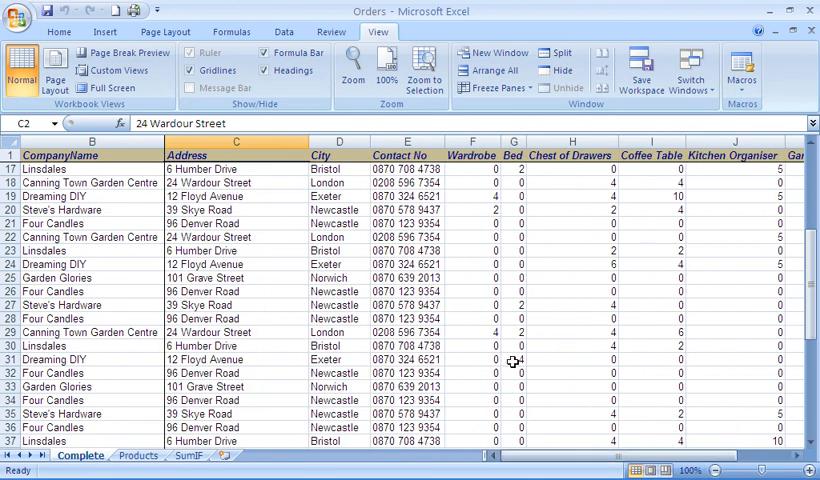
click(405, 305)
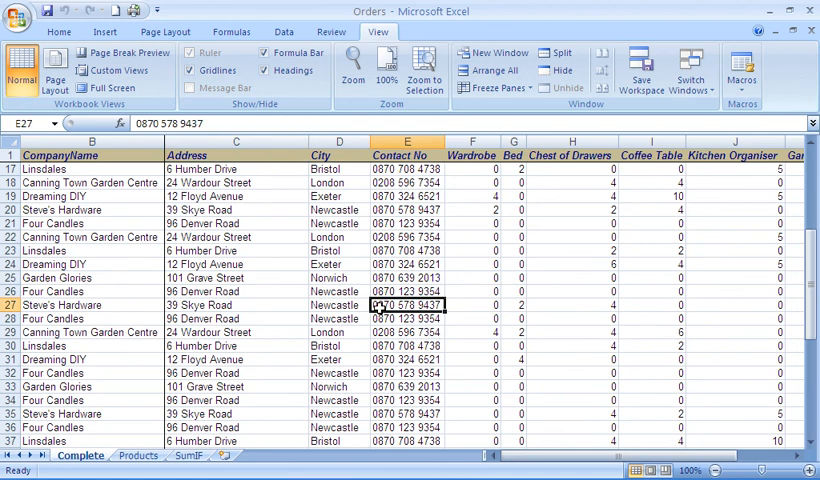